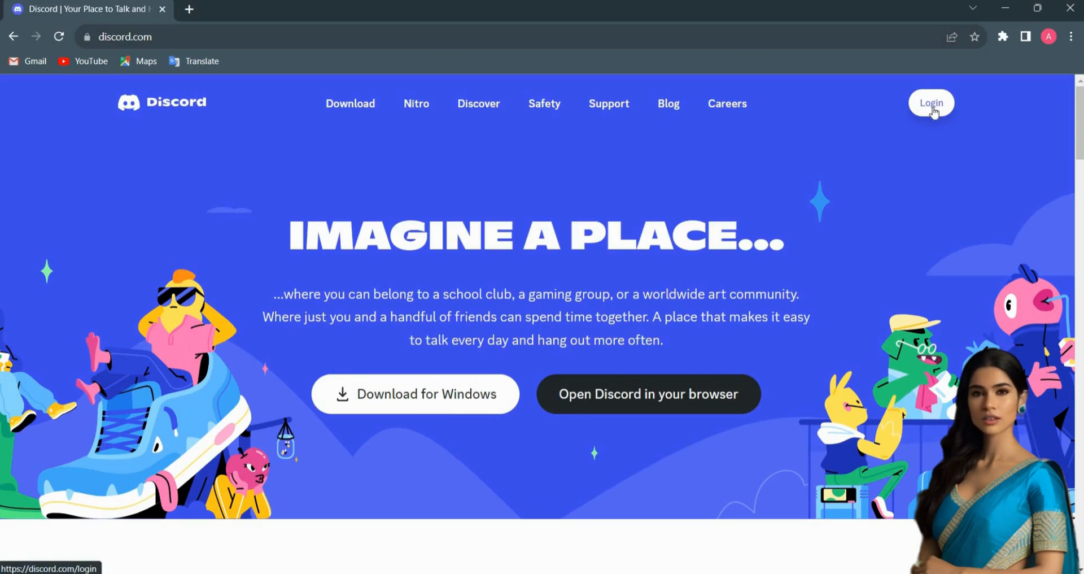
# - Sign in to the Discord account from the discord.com login page
pyautogui.click(930, 102)
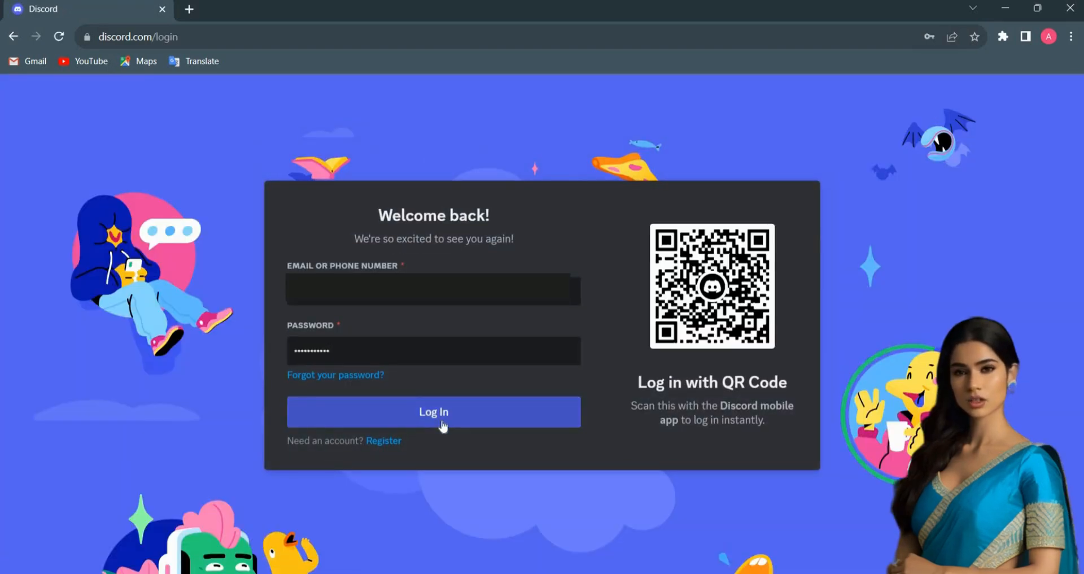
pyautogui.click(434, 411)
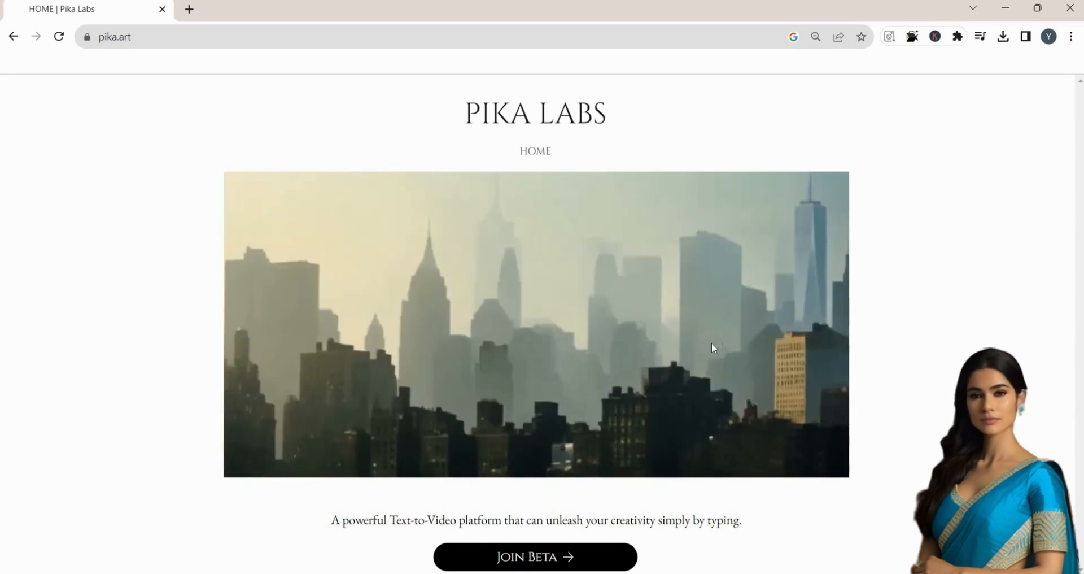
# - Join the Pika beta, accept the Pika server invite and stay in the browser version
pyautogui.click(534, 557)
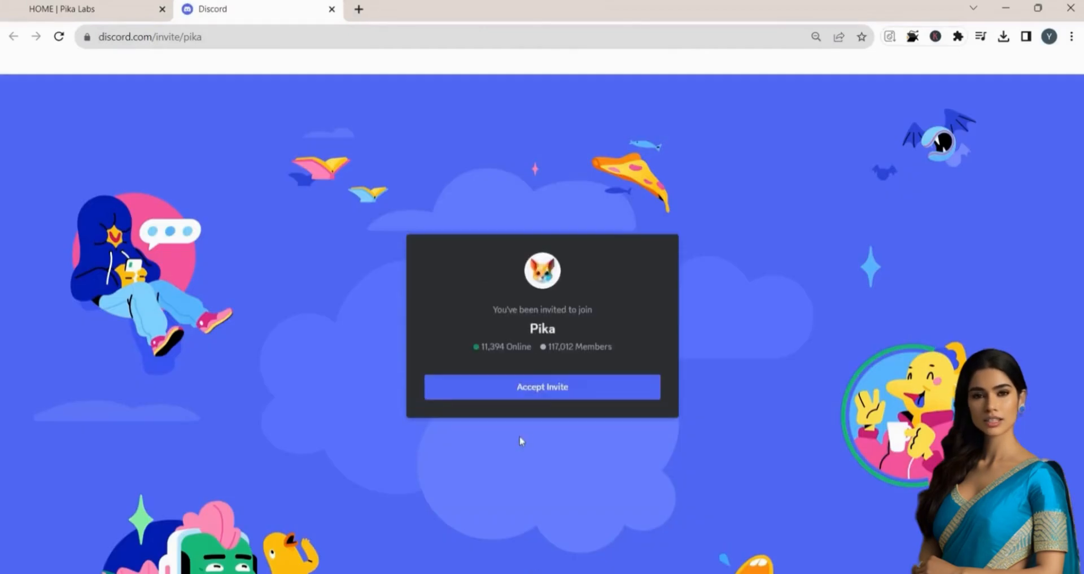
pyautogui.click(541, 387)
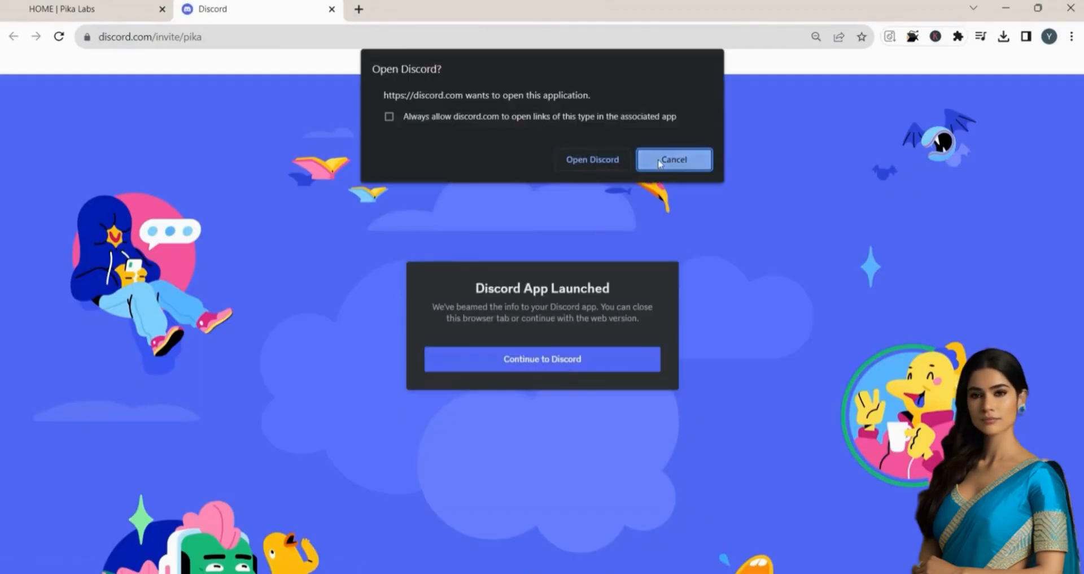
pyautogui.click(673, 159)
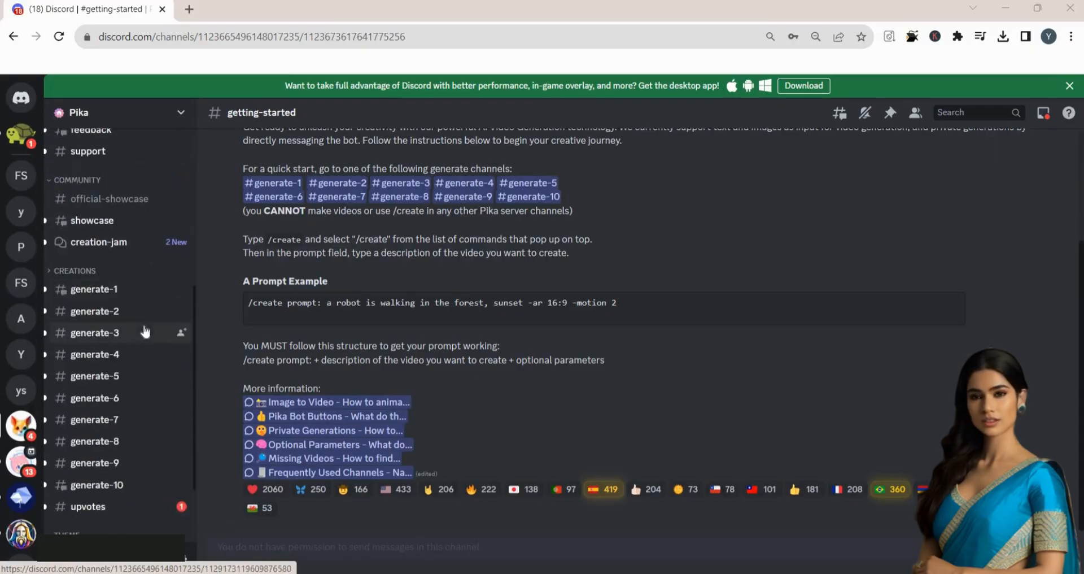
# - Browse the bot's posted videos in the Pika server's generate-9 channel
pyautogui.scroll(-3)
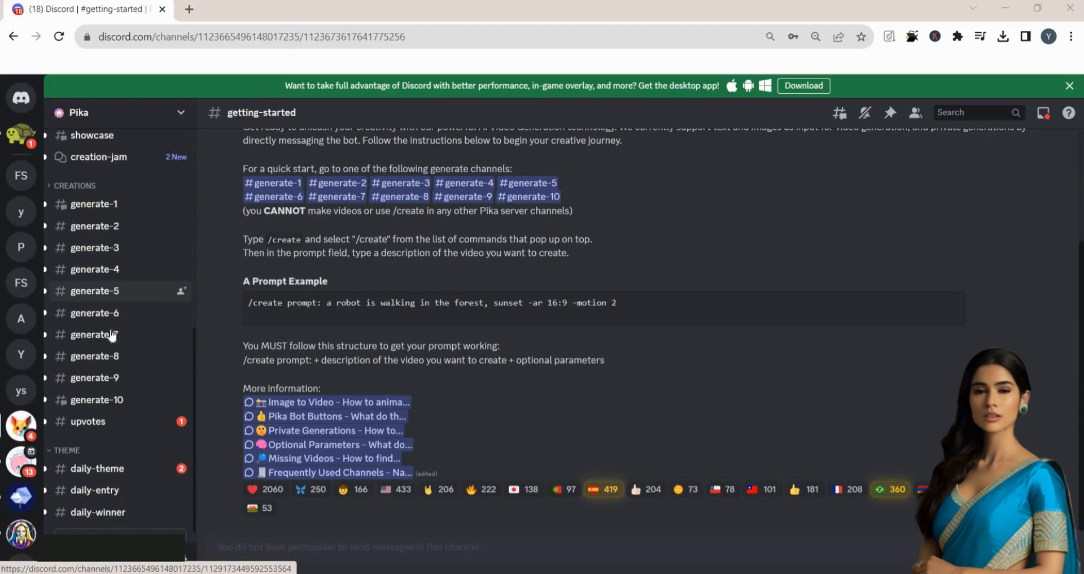
pyautogui.moveTo(127, 339)
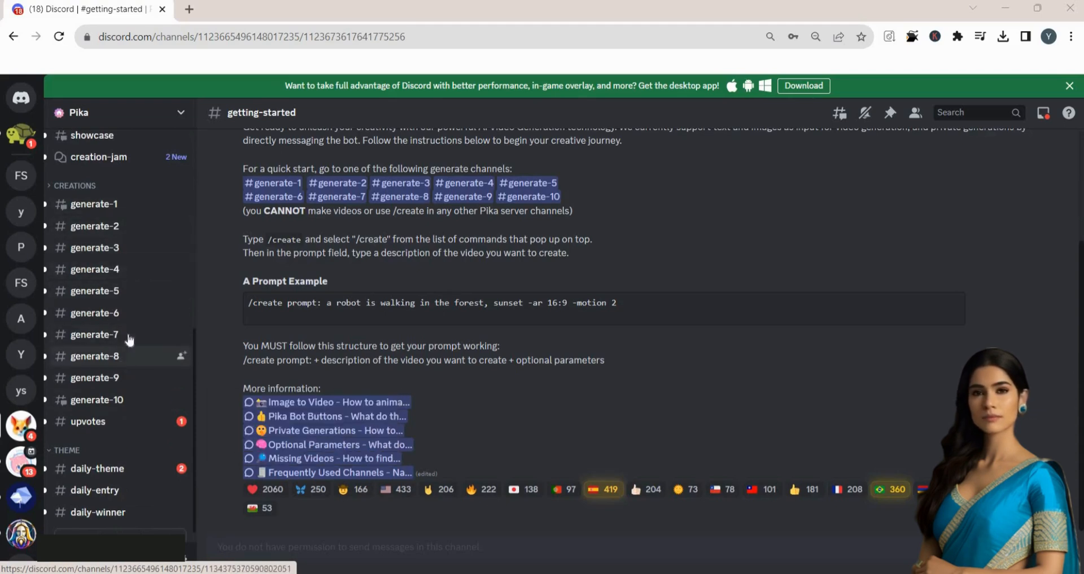
pyautogui.click(94, 377)
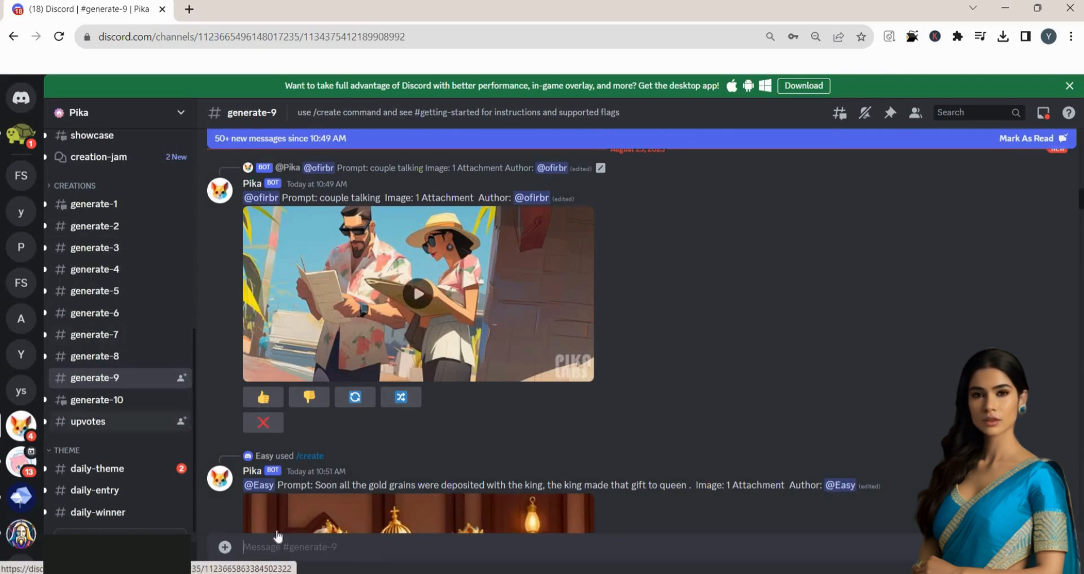
pyautogui.write('/')
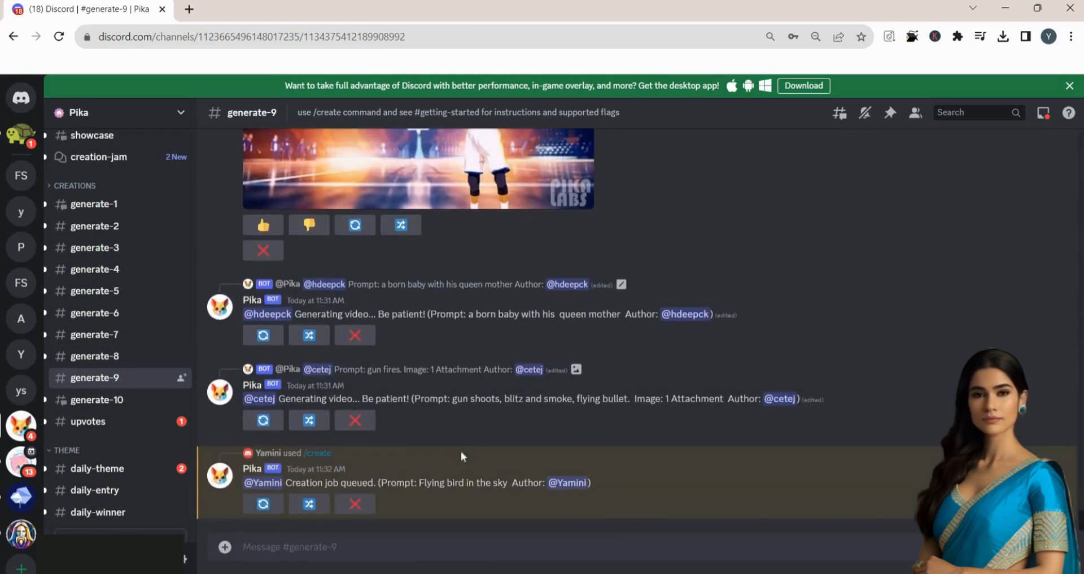
pyautogui.scroll(-3)
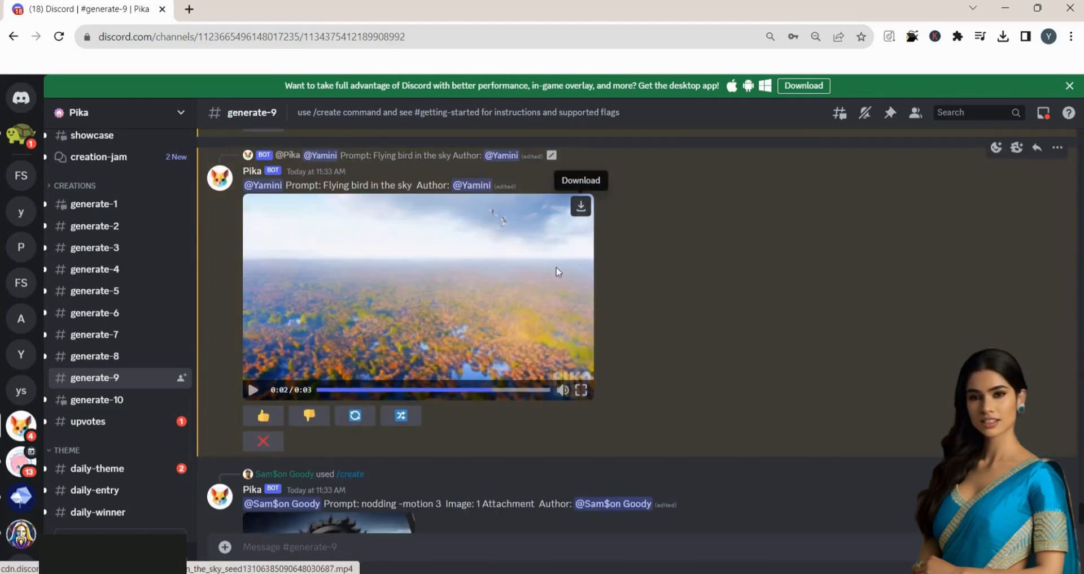
pyautogui.scroll(-3)
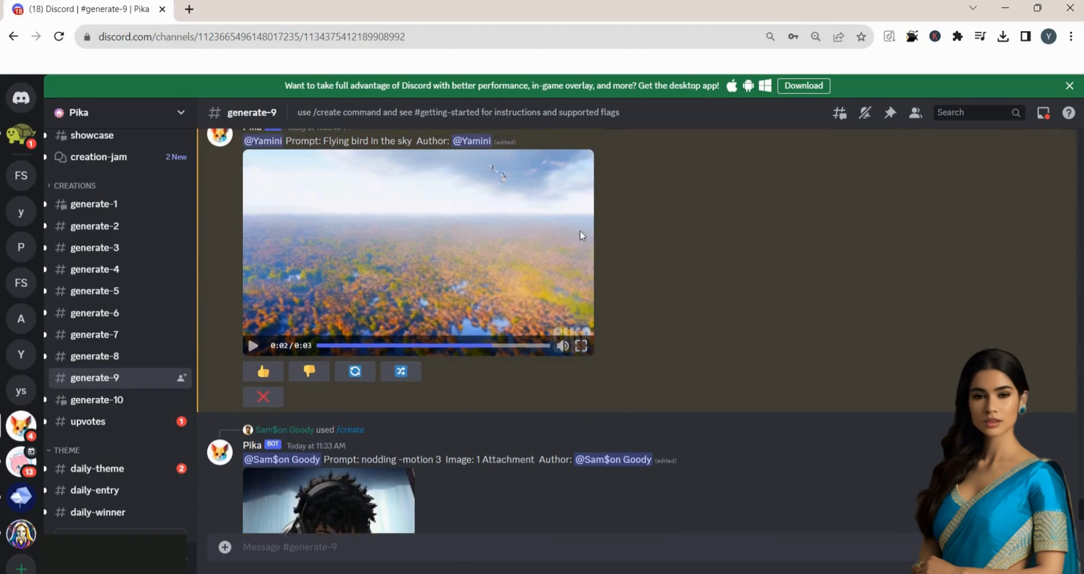
pyautogui.click(1003, 36)
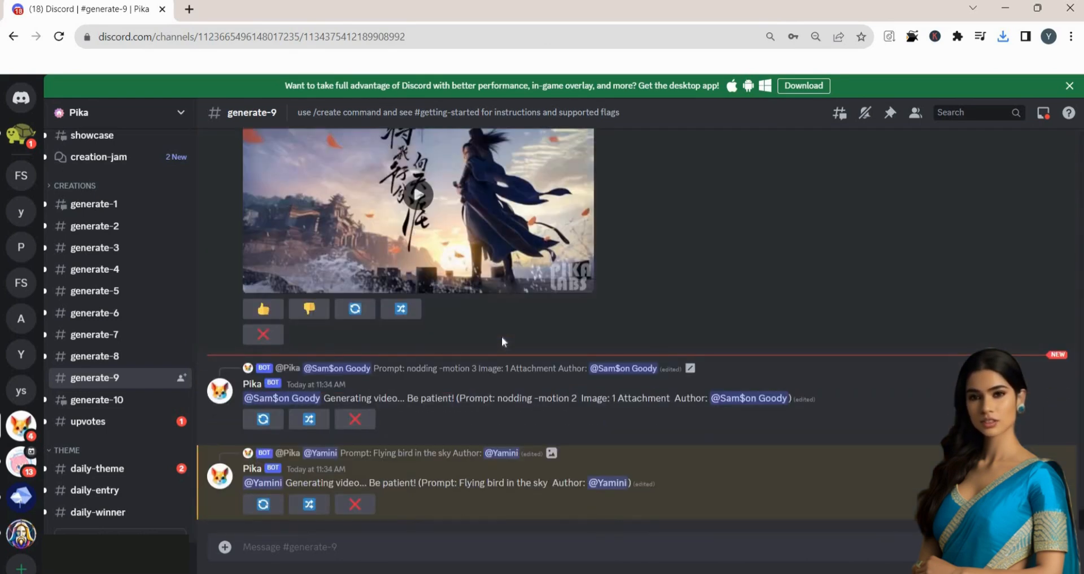
pyautogui.moveTo(506, 458)
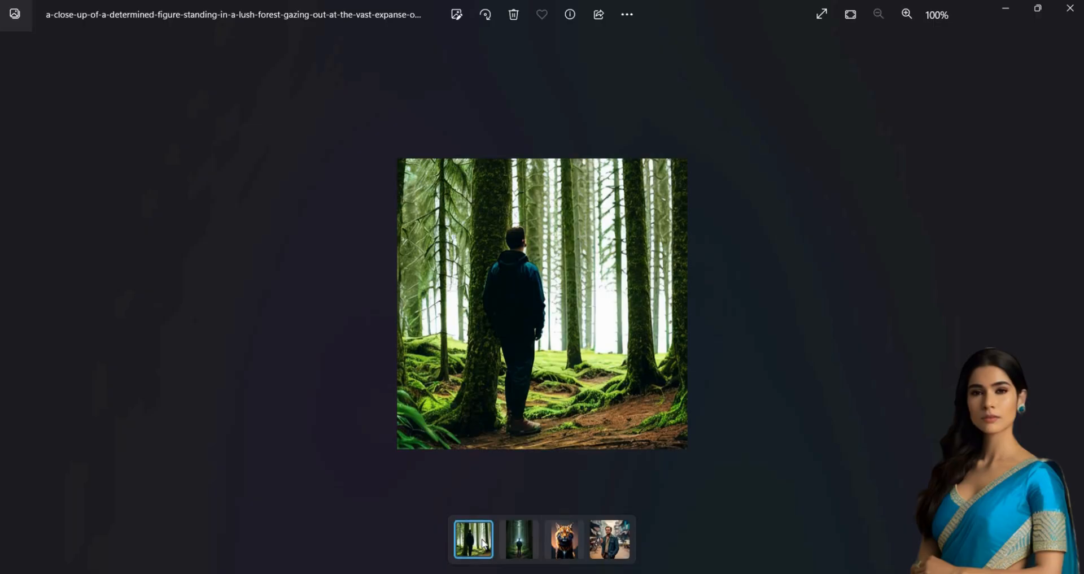
# - Browse the gallery of generated images in the Playground AI community feed
pyautogui.click(563, 539)
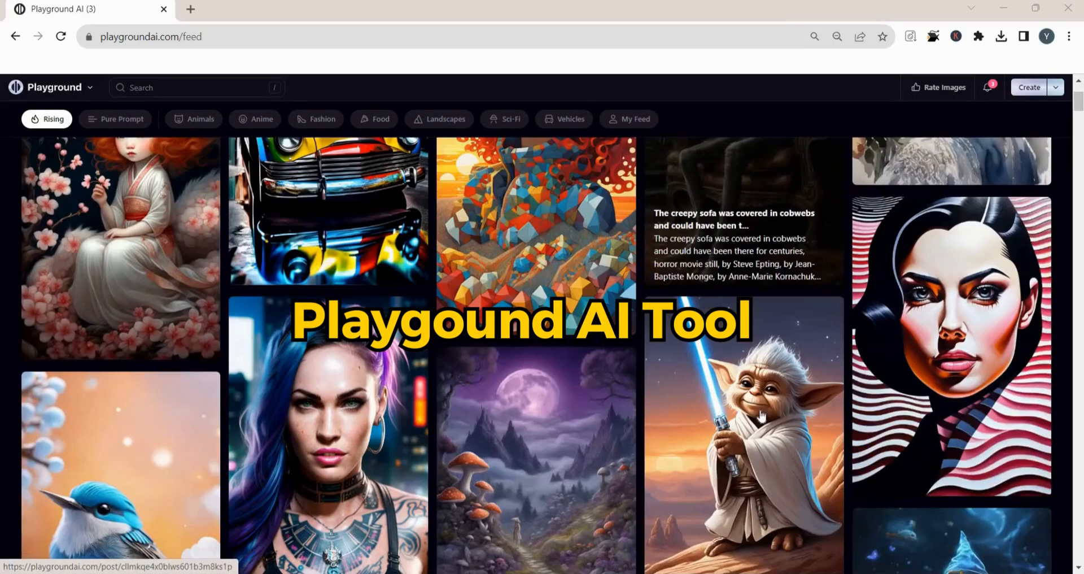
pyautogui.scroll(-3)
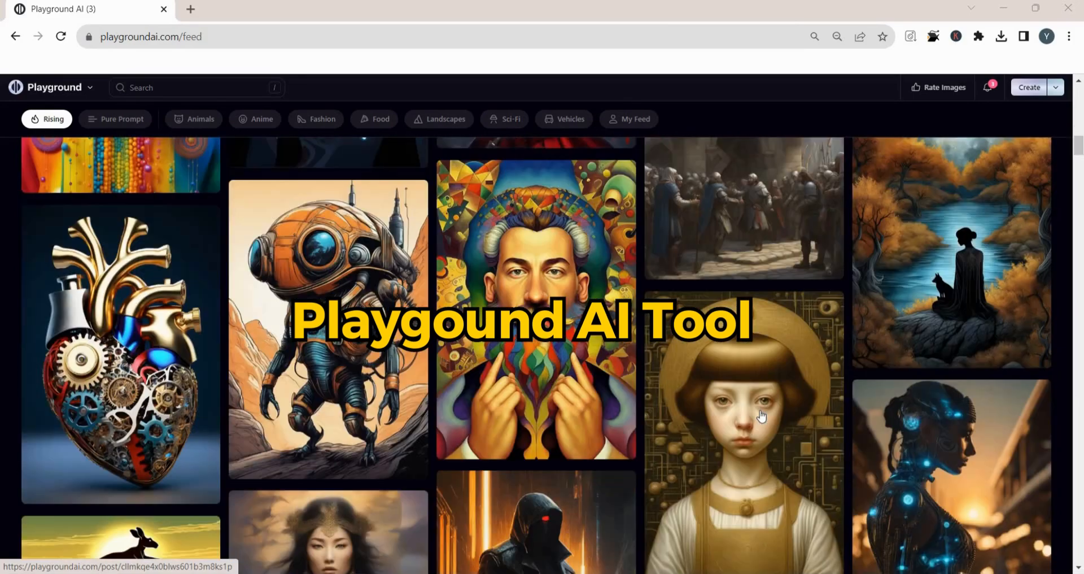
pyautogui.scroll(-3)
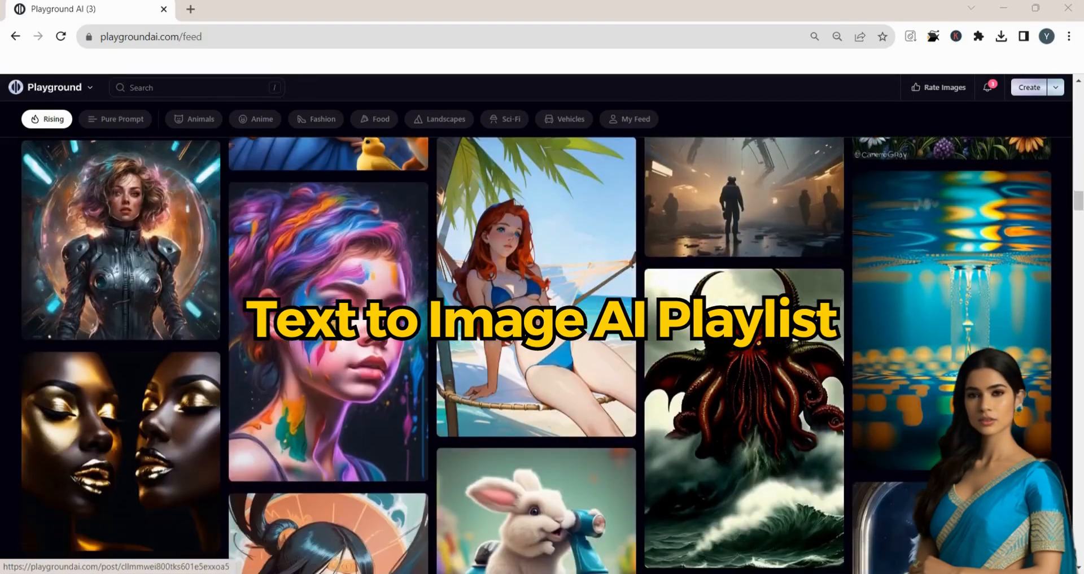
pyautogui.scroll(-3)
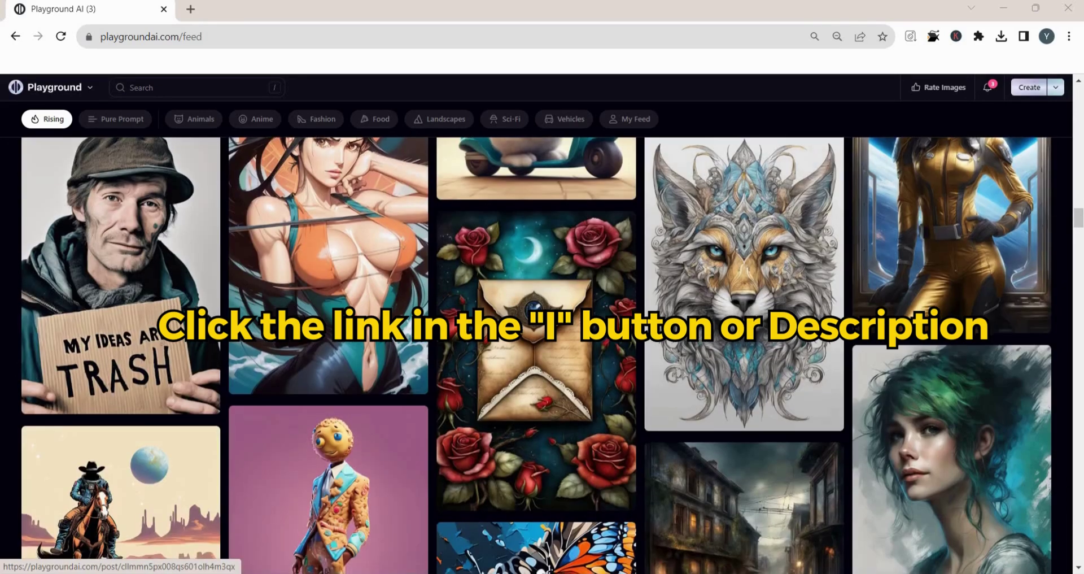
pyautogui.scroll(-3)
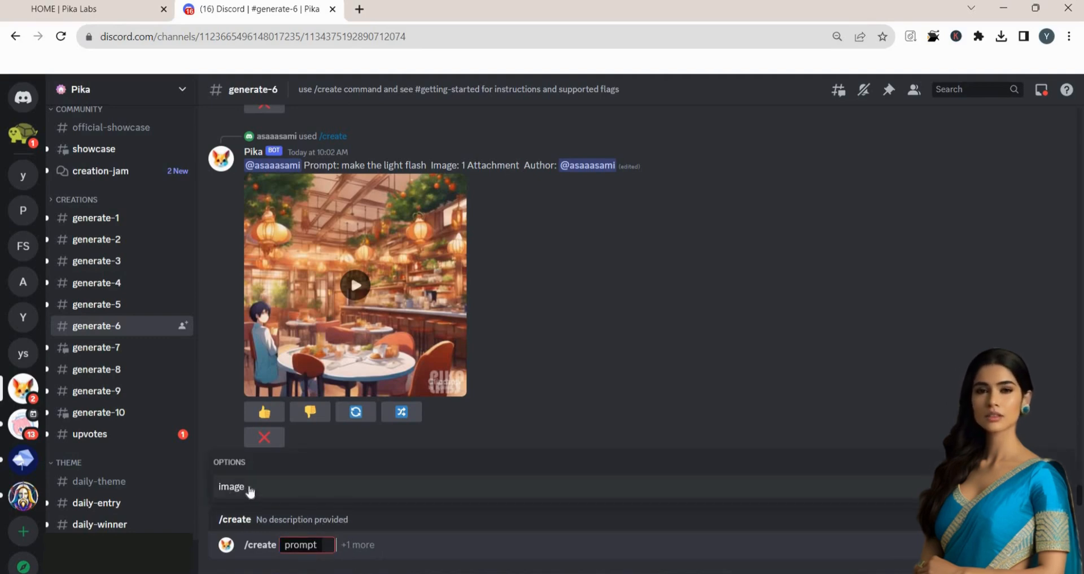
# - Attach the man-in-forest image from Downloads to the /create command
pyautogui.click(231, 486)
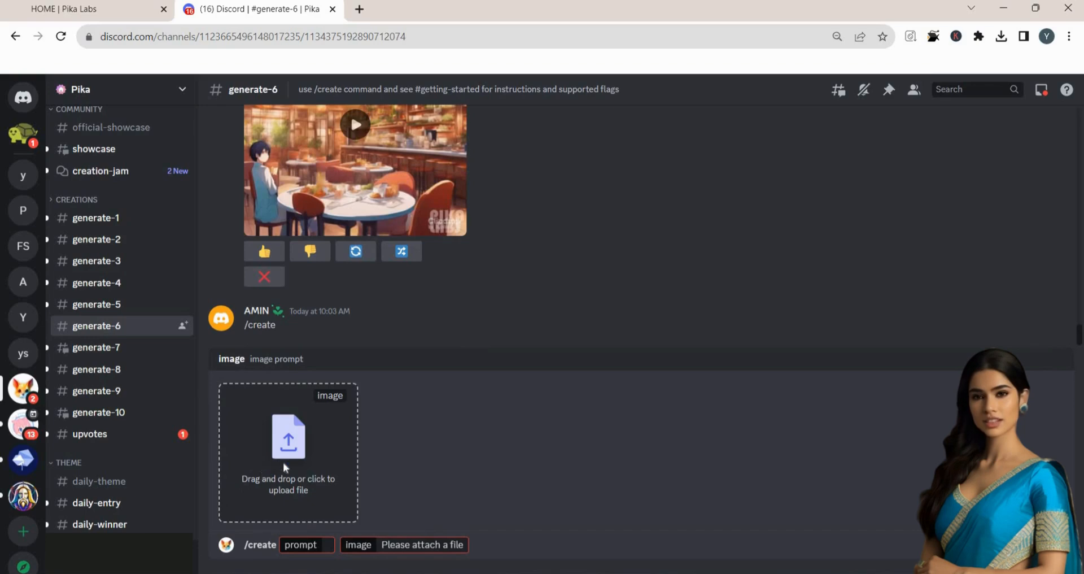
pyautogui.click(288, 452)
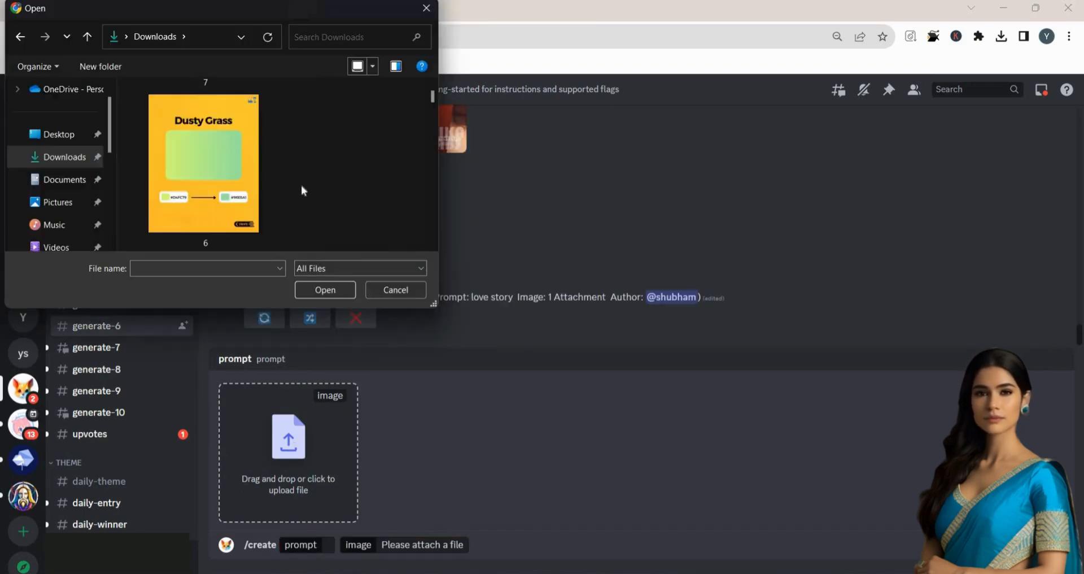
pyautogui.click(205, 163)
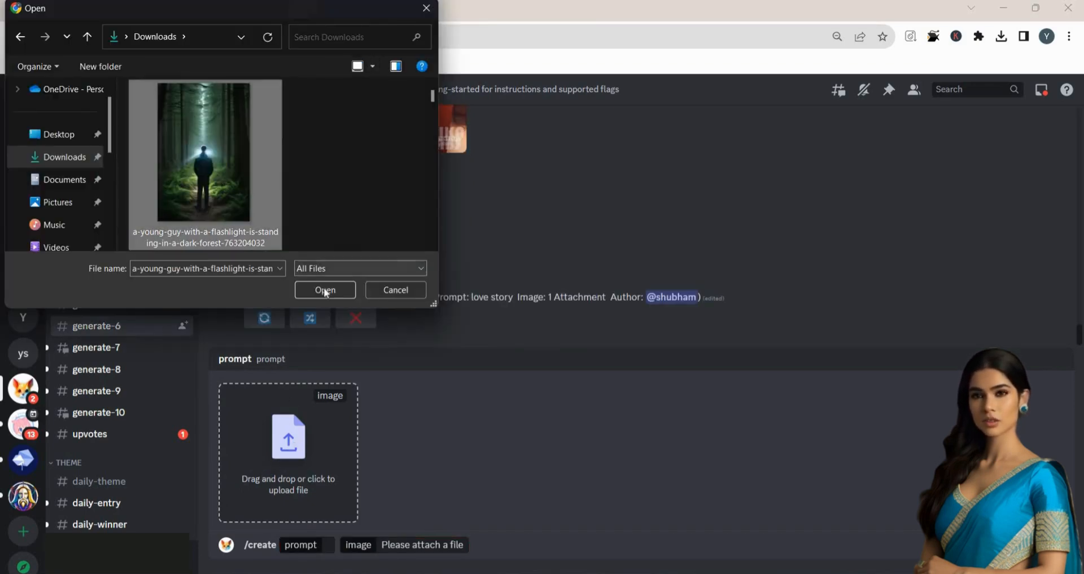
pyautogui.click(324, 289)
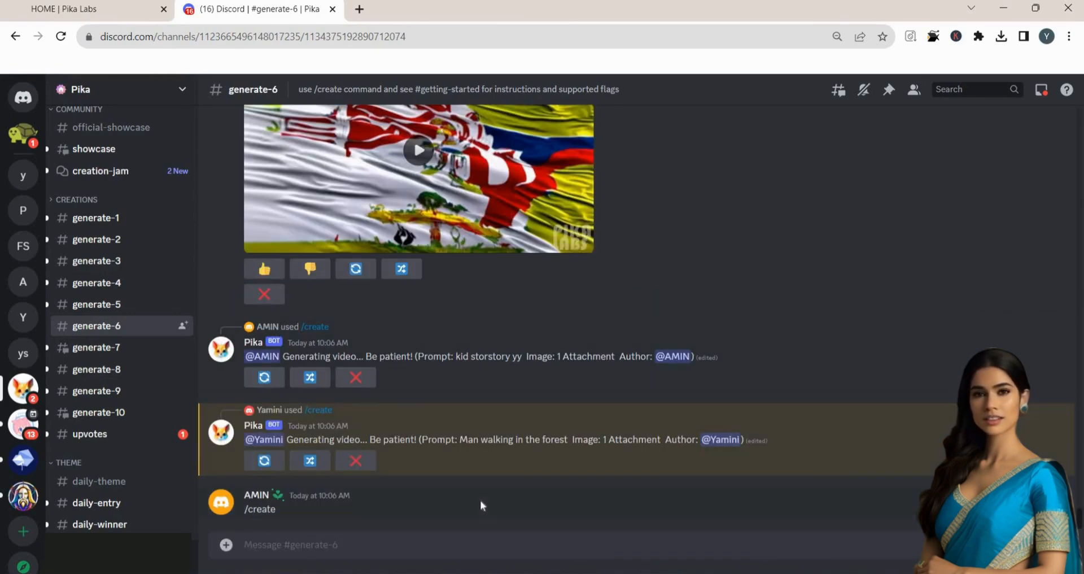
# - Find the bot's 'Man walking in the forest' result and play the generated video
pyautogui.scroll(3)
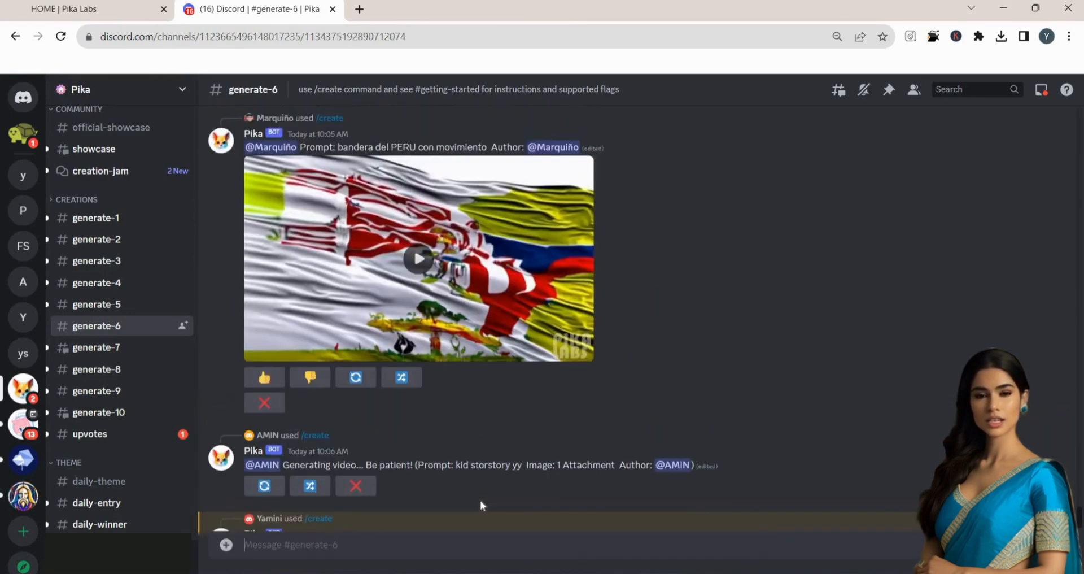
pyautogui.scroll(-3)
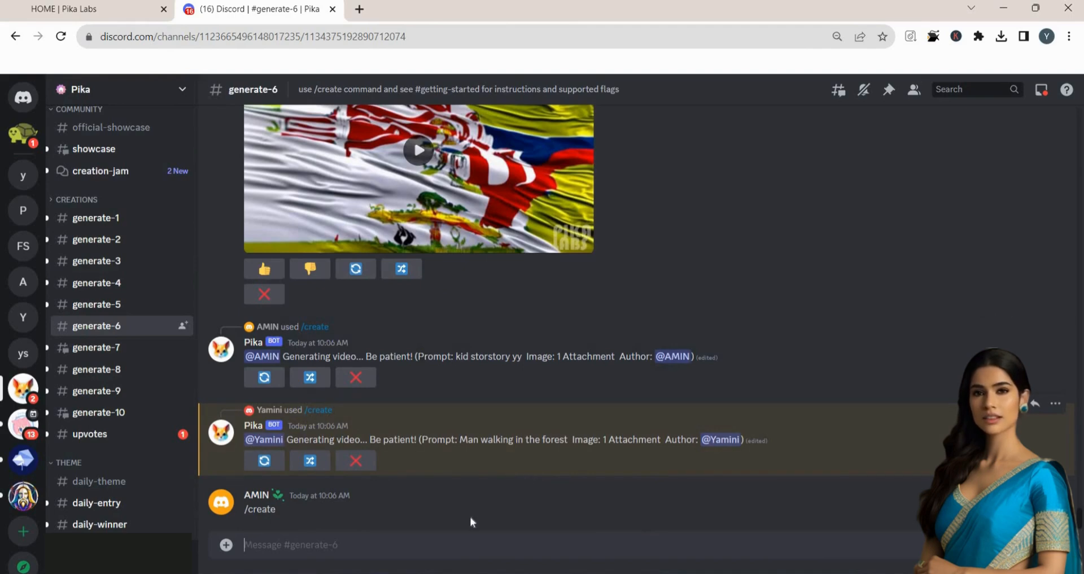
pyautogui.scroll(-3)
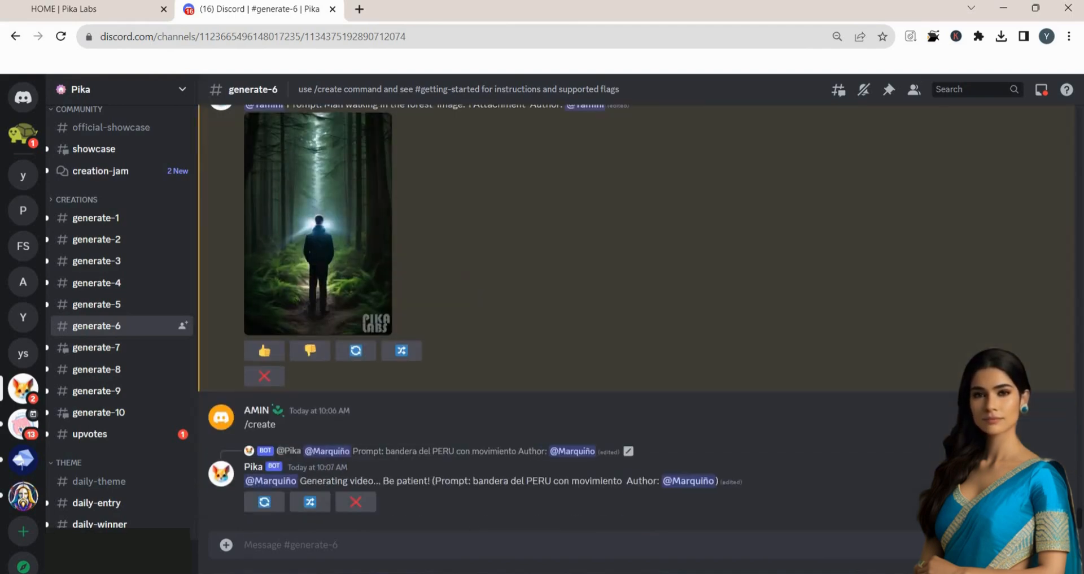
pyautogui.scroll(3)
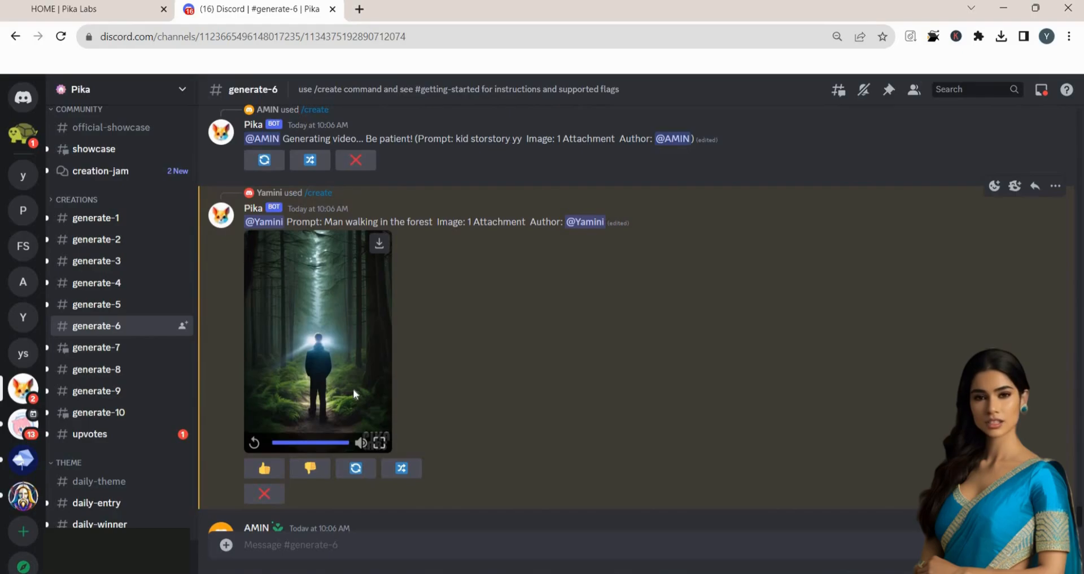
pyautogui.click(61, 9)
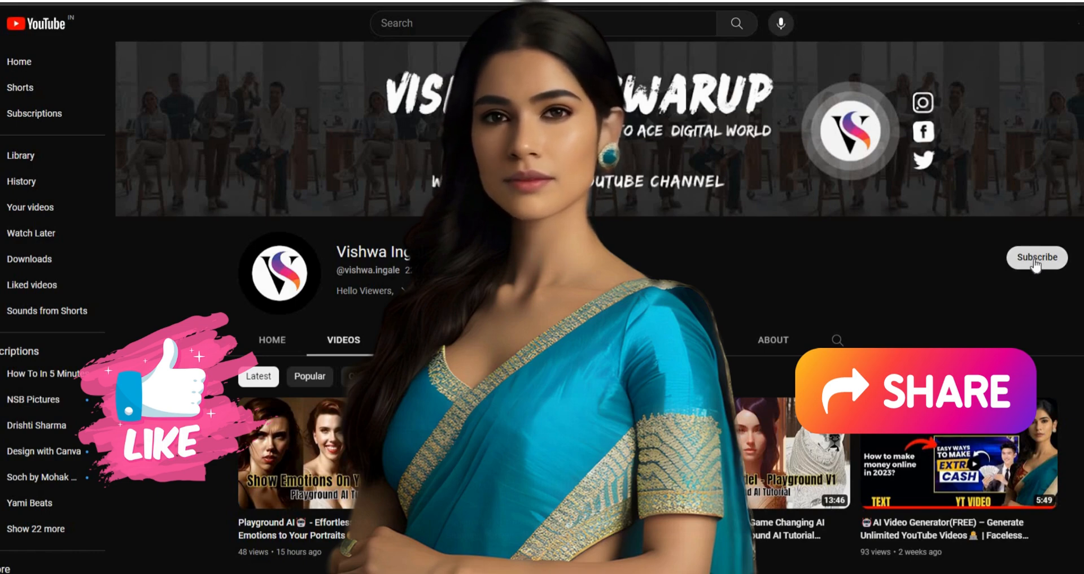
# - Subscribe to the creator's YouTube channel and browse its uploaded videos
pyautogui.click(1037, 258)
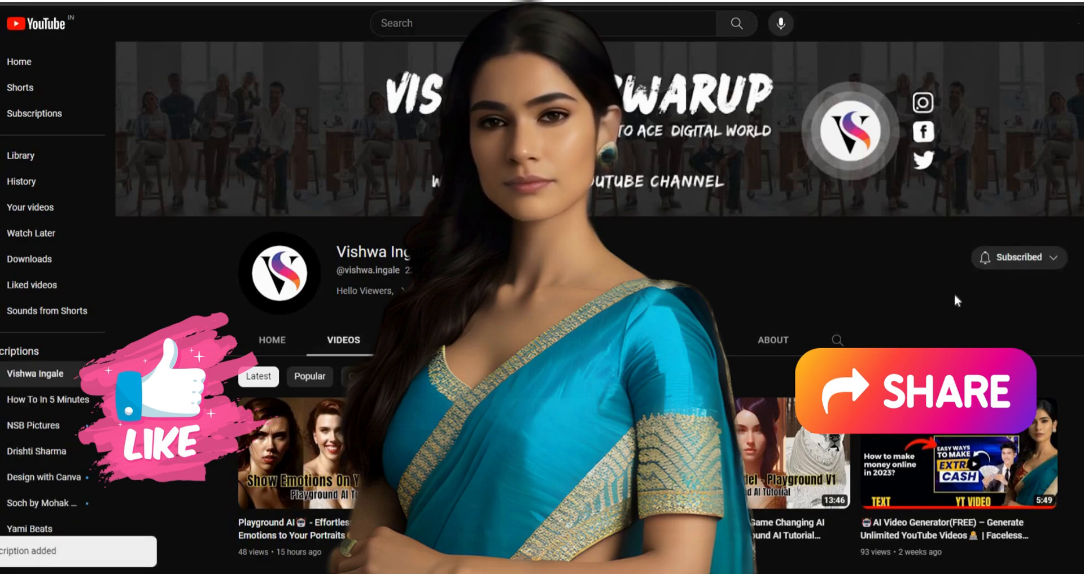
pyautogui.scroll(-3)
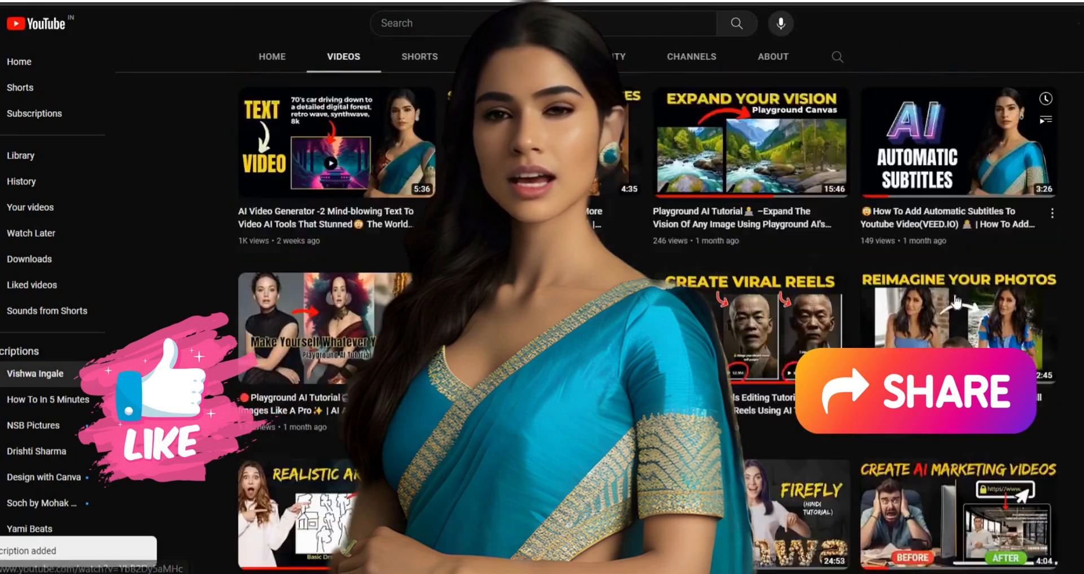
pyautogui.scroll(-3)
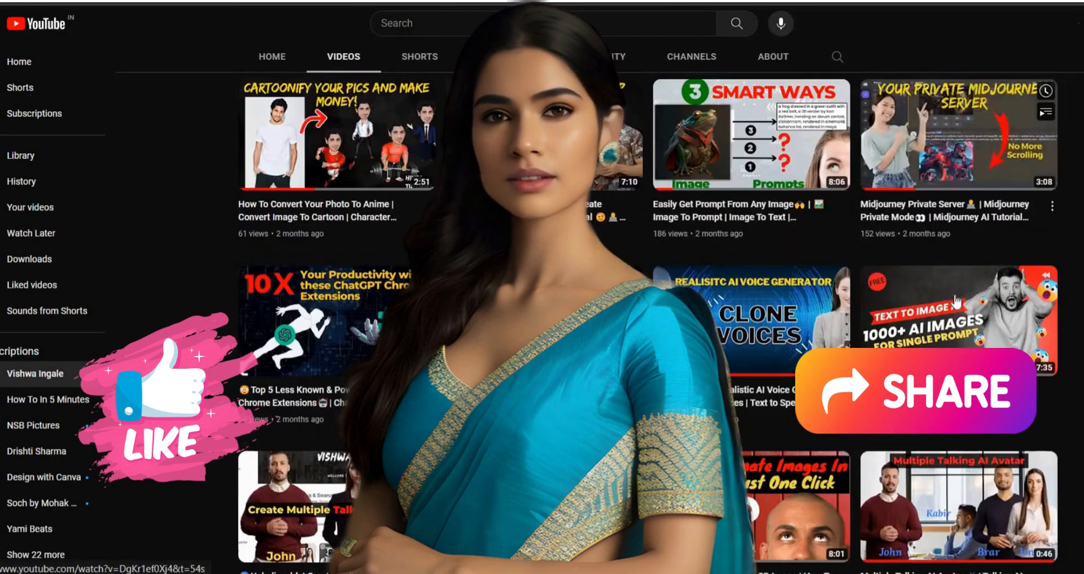
pyautogui.scroll(-3)
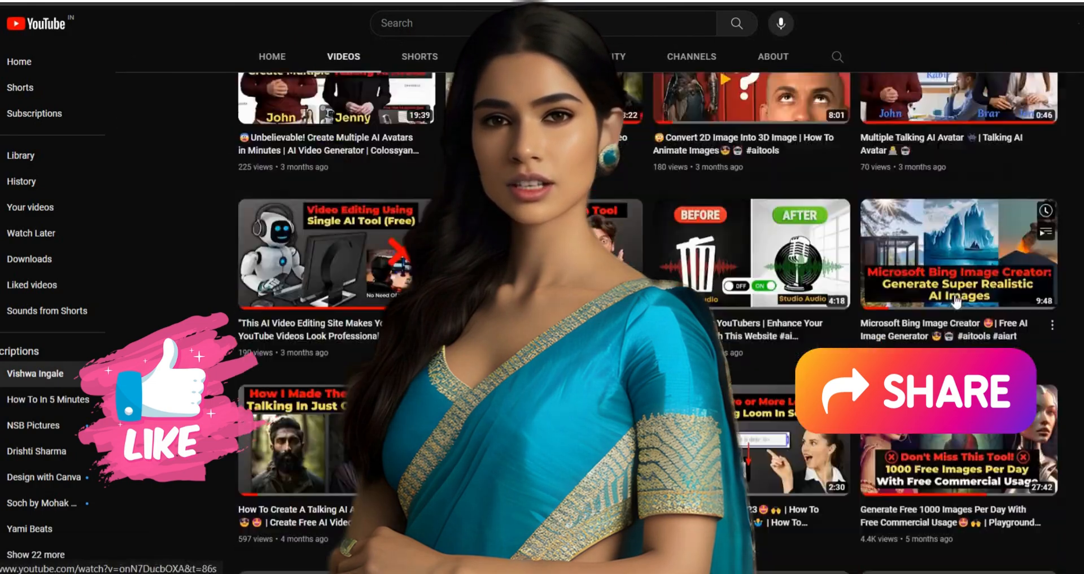